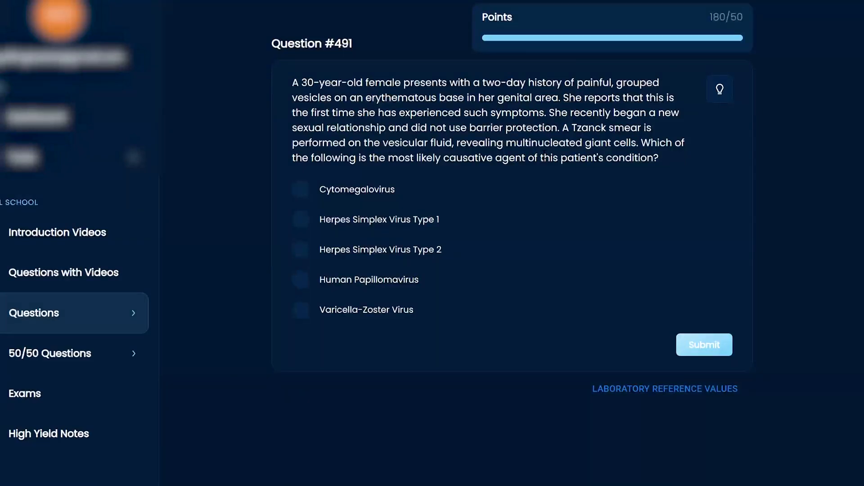
Highlight "30-year-old female" and the final question phrase in question #491's stem
left_click_drag(391, 158, 656, 159)
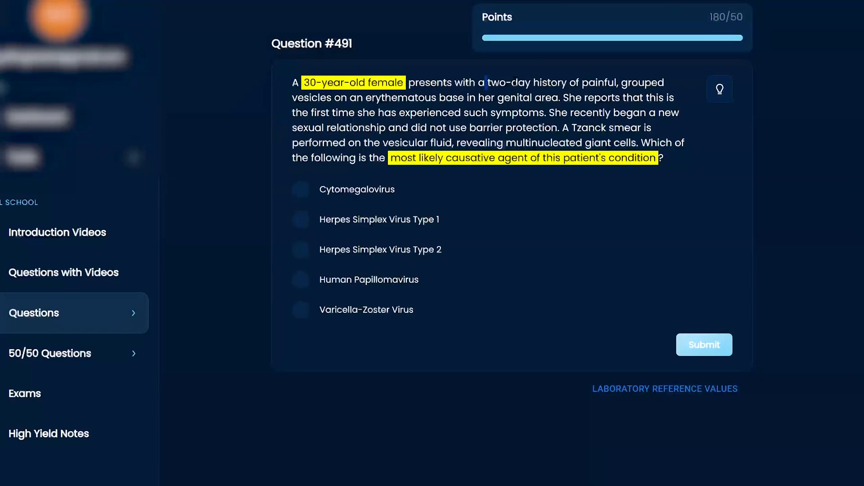
Highlight the grouped-vesicles description and the Tzanck smear giant-cell finding
left_click_drag(487, 82, 465, 98)
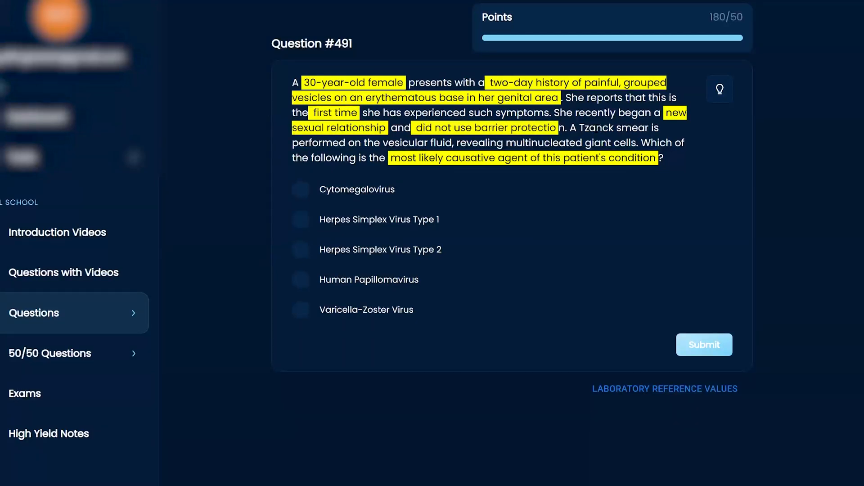
left_click_drag(576, 127, 604, 143)
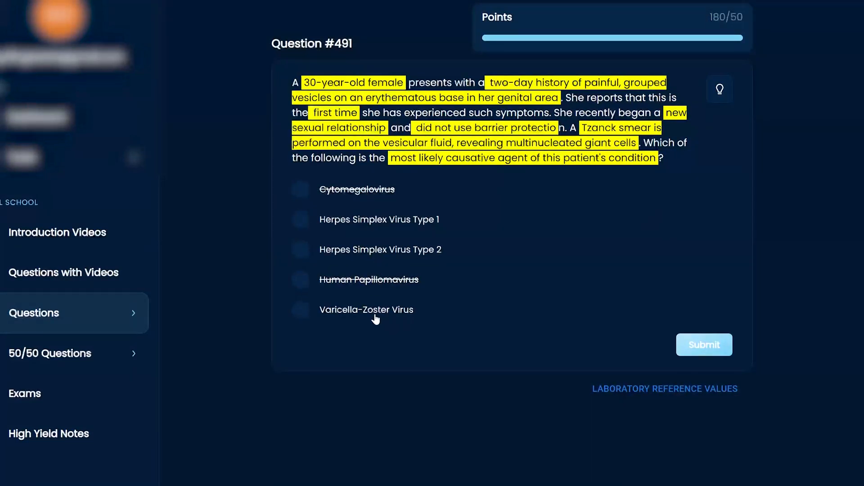
Strike out Varicella-Zoster Virus and select Herpes Simplex Virus Type 1 as the answer
left_click(367, 309)
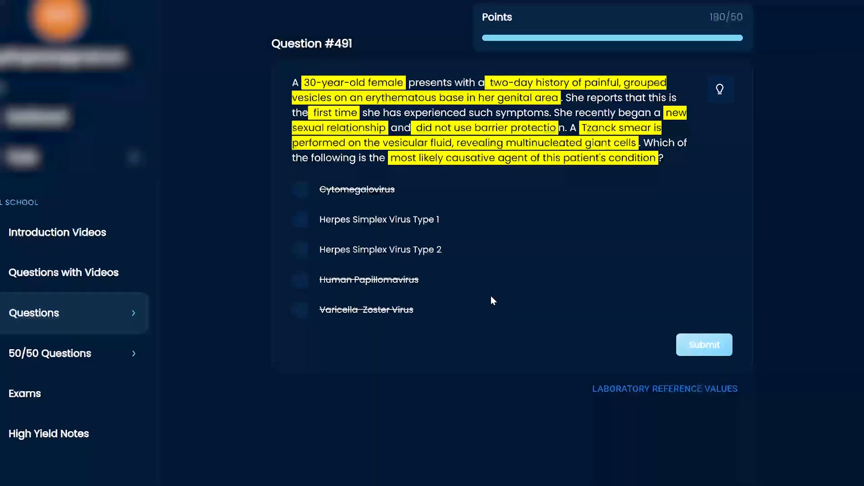
left_click(300, 220)
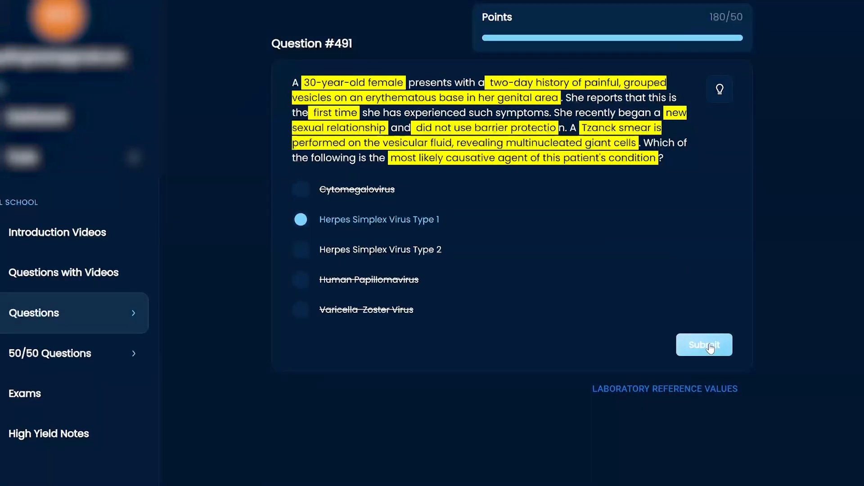
Submit the answer, revealing Herpes Simplex Virus Type 2 as correct with its explanation
left_click(704, 345)
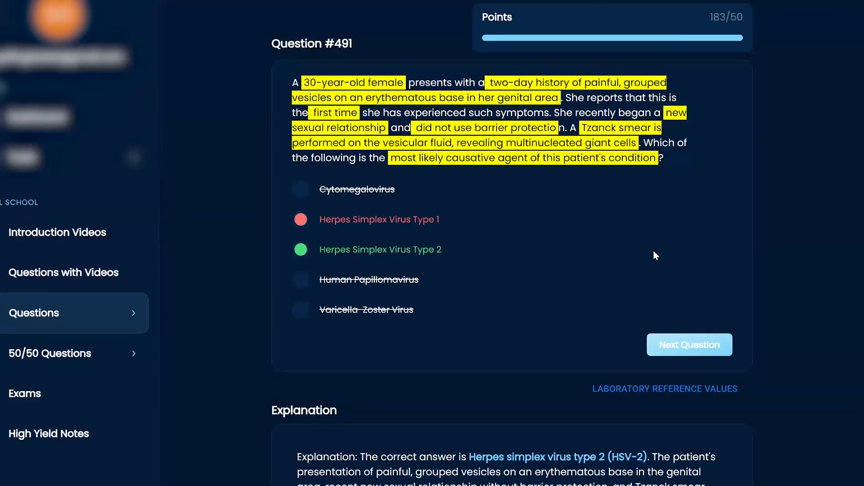
scroll("down", 3)
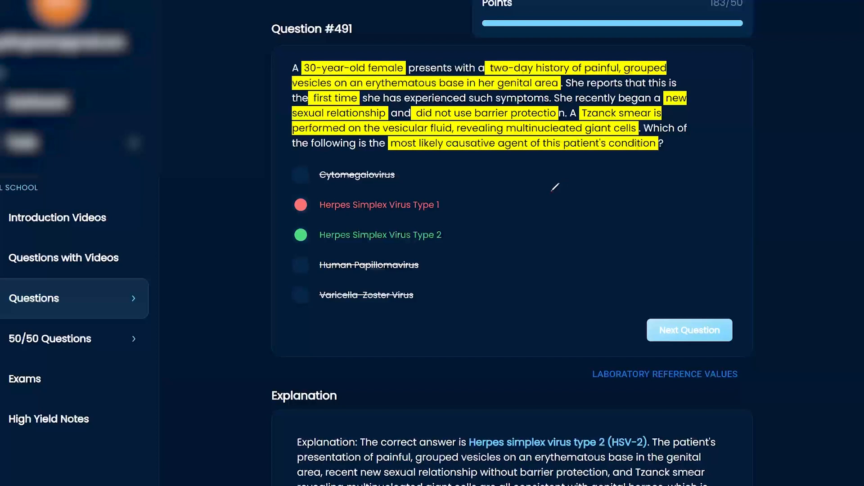
Handwrite 'Dentist' in red beside the options with an arrow to Herpes Simplex Virus Type 1
left_click_drag(568, 192, 565, 223)
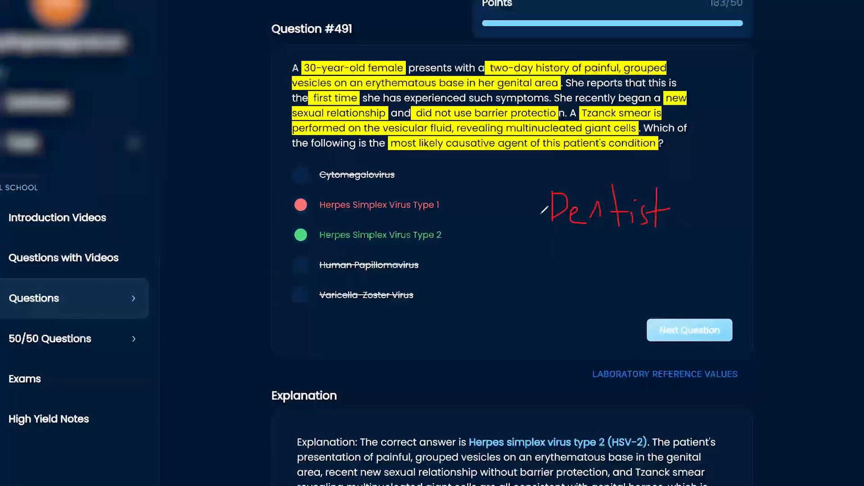
left_click_drag(551, 208, 447, 200)
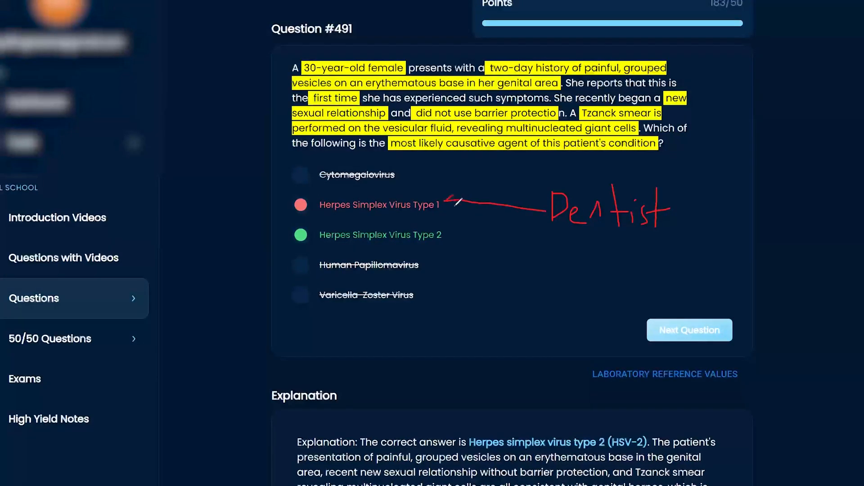